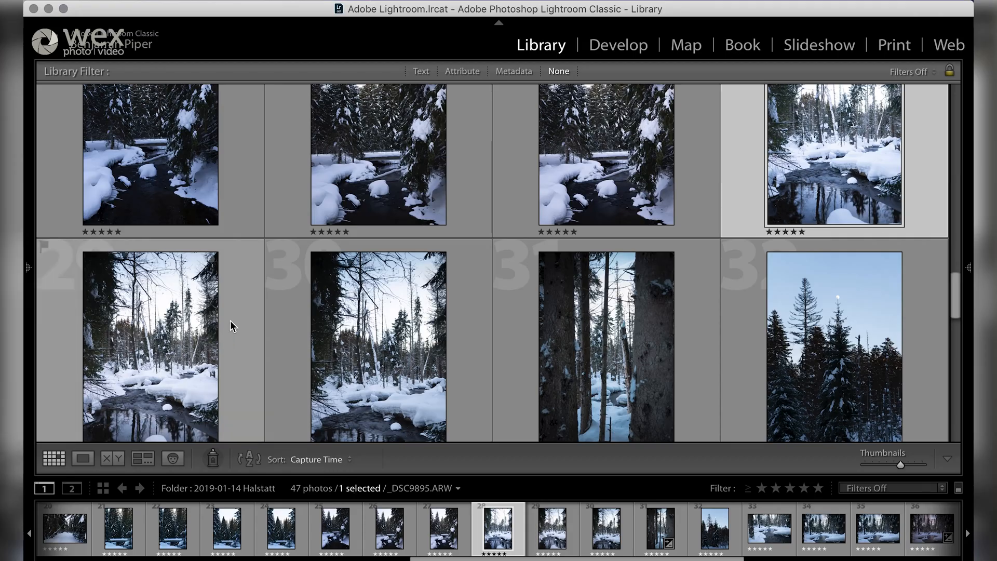
- Survey the selected snowy creek photos and narrow the comparison down to one shot
click(142, 458)
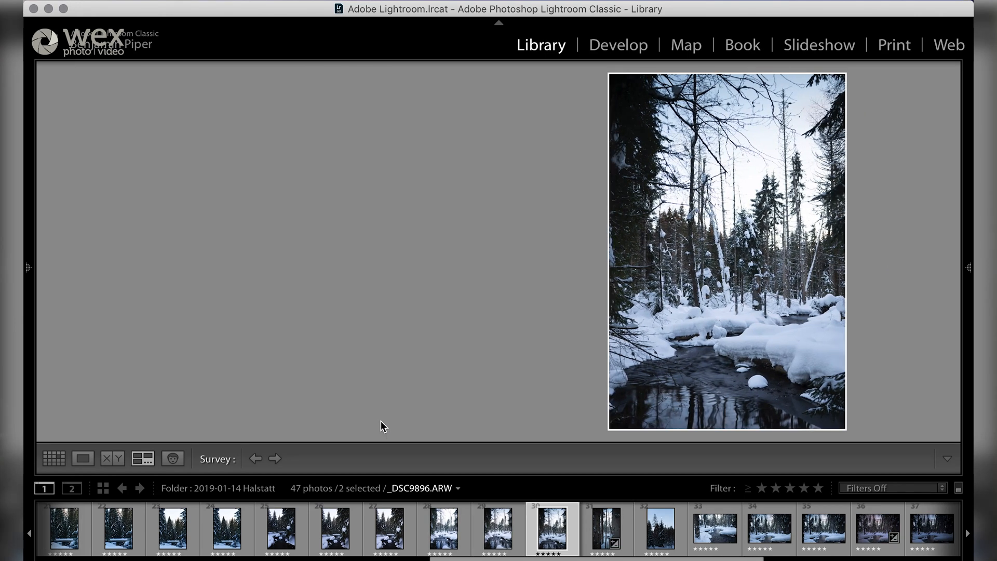
click(497, 529)
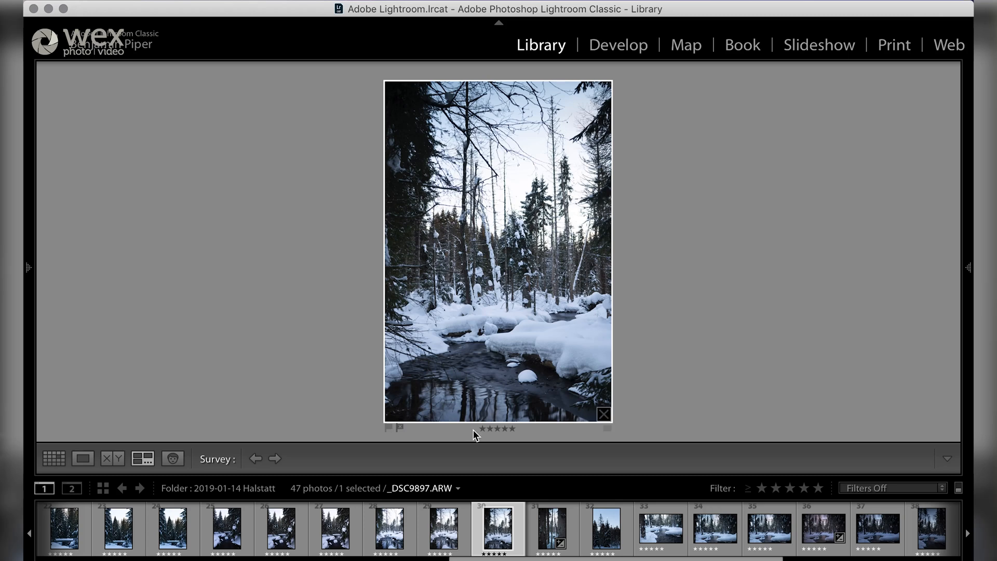
click(54, 458)
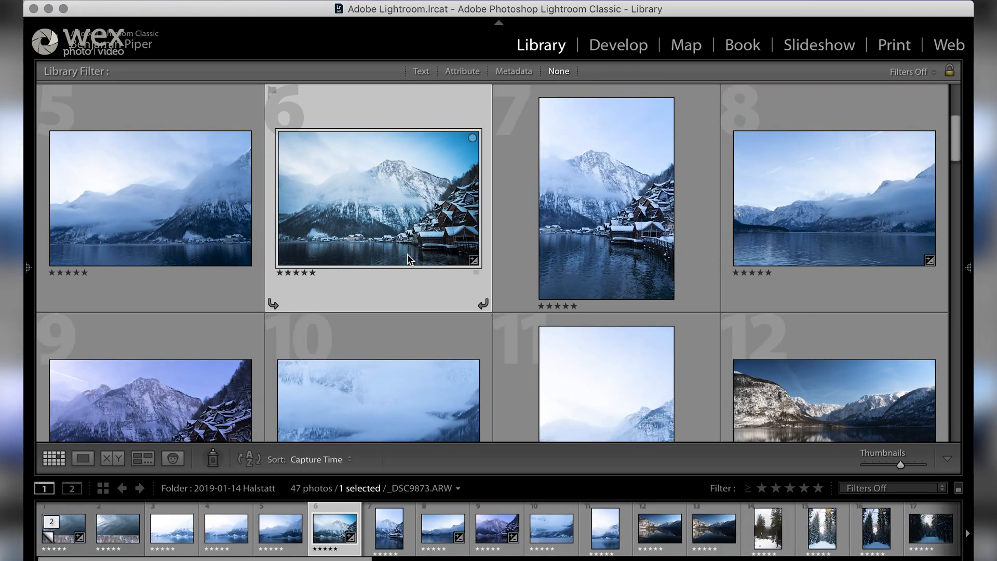
mouse_move(515, 256)
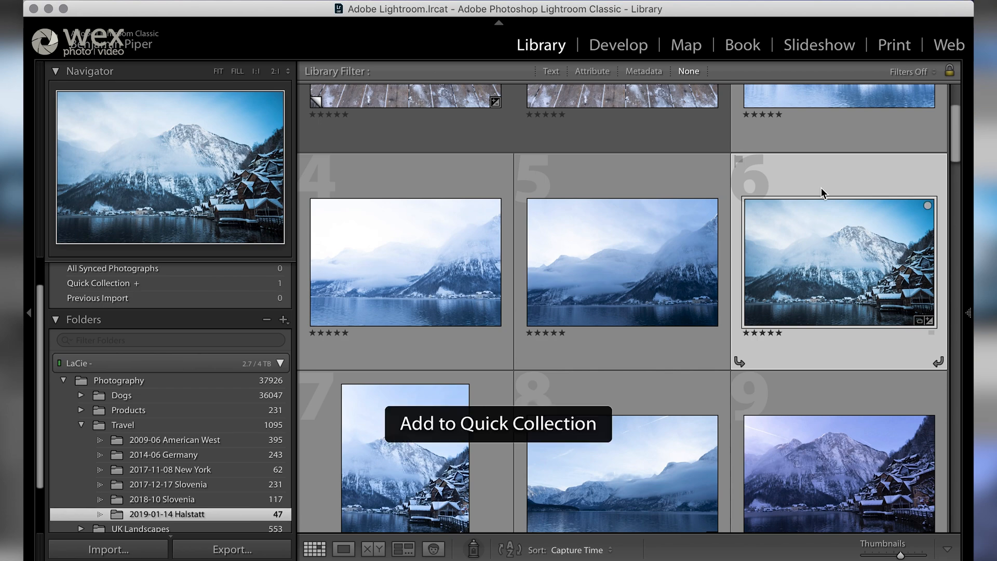
- View the Quick Collection's Halstatt lake photos and enlarge the misty mountain village shot in Loupe
scroll(down, 3)
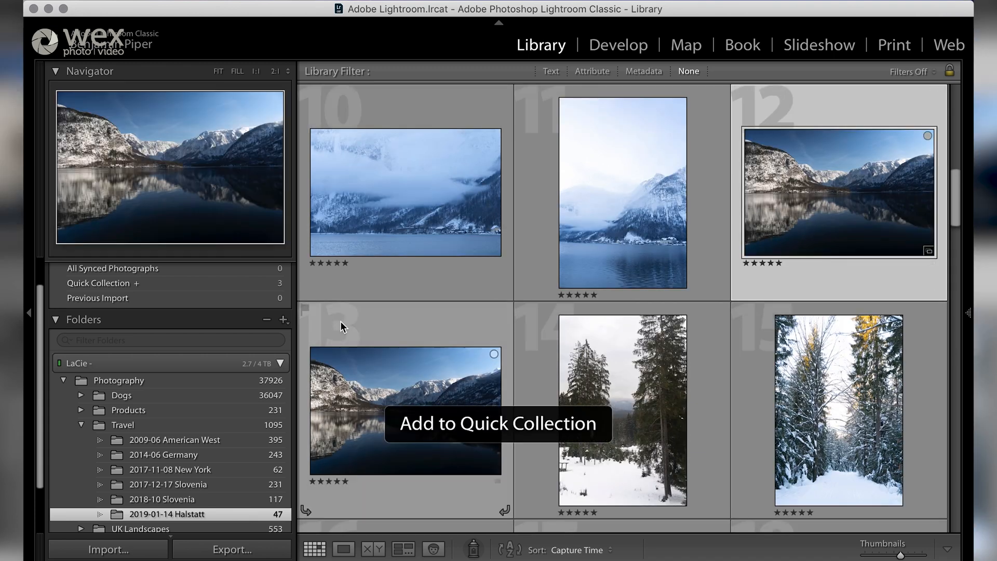
click(100, 282)
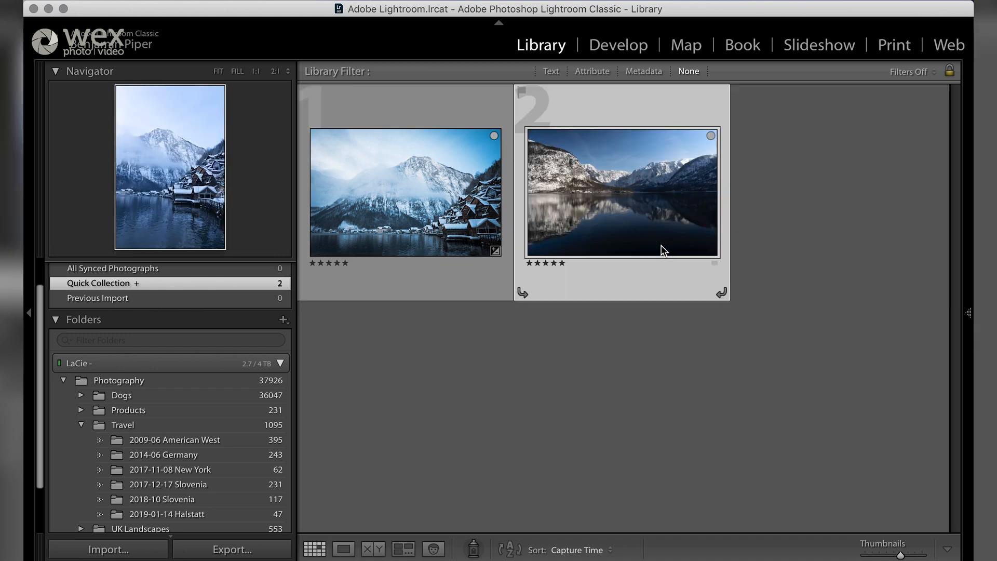
click(405, 192)
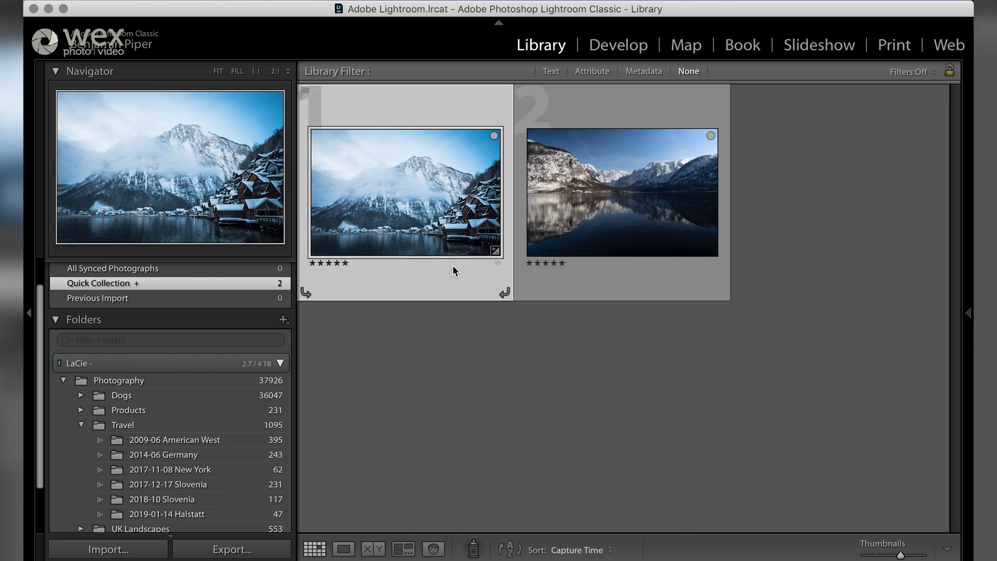
double_click(405, 193)
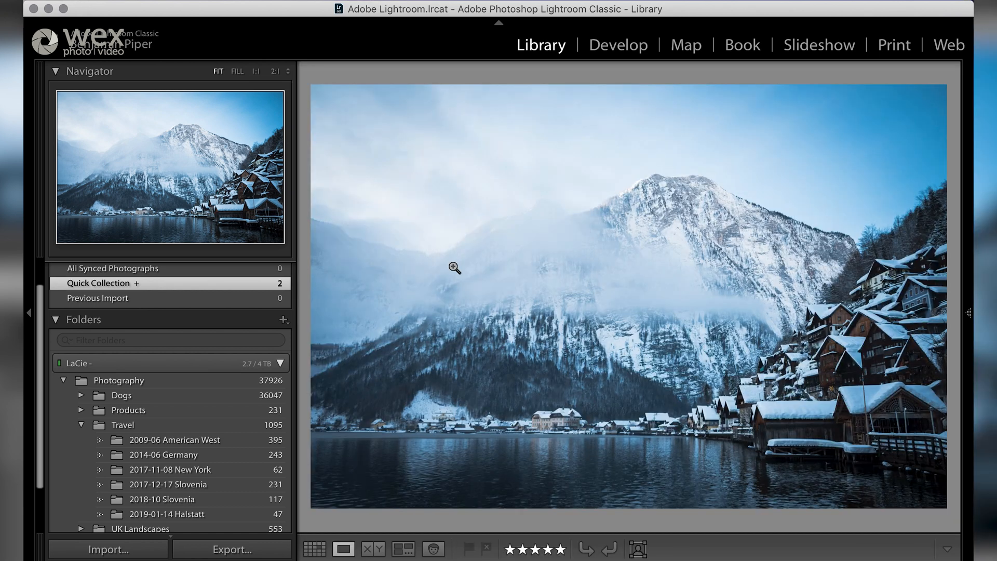
- Switch to Develop and zoom to 1:1 on the sepia dog's face
click(616, 45)
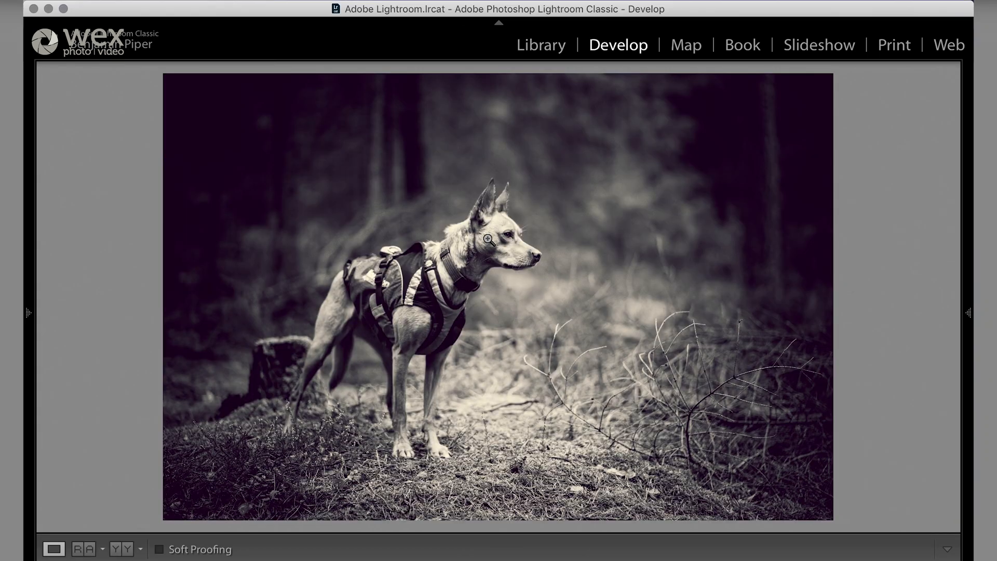
click(504, 240)
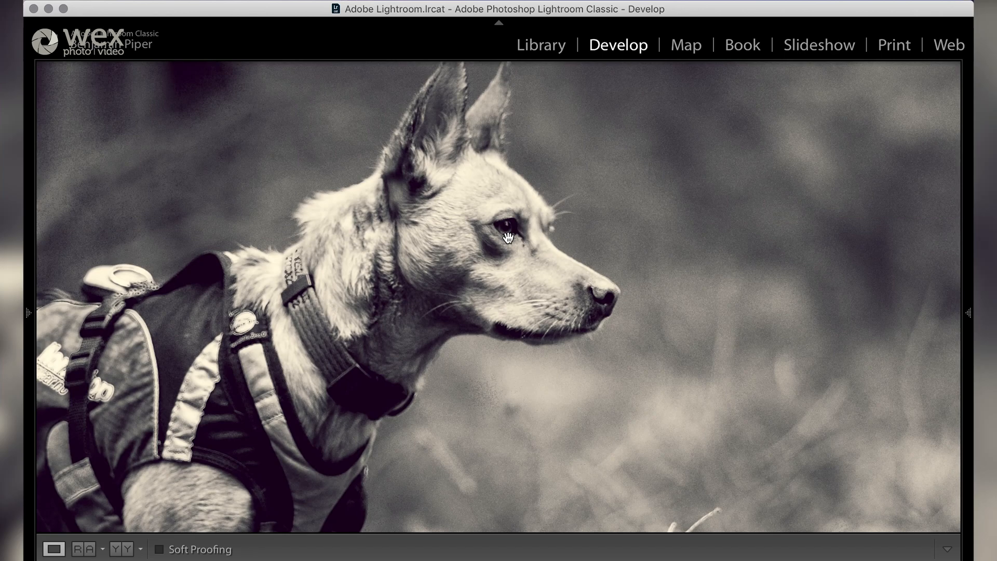